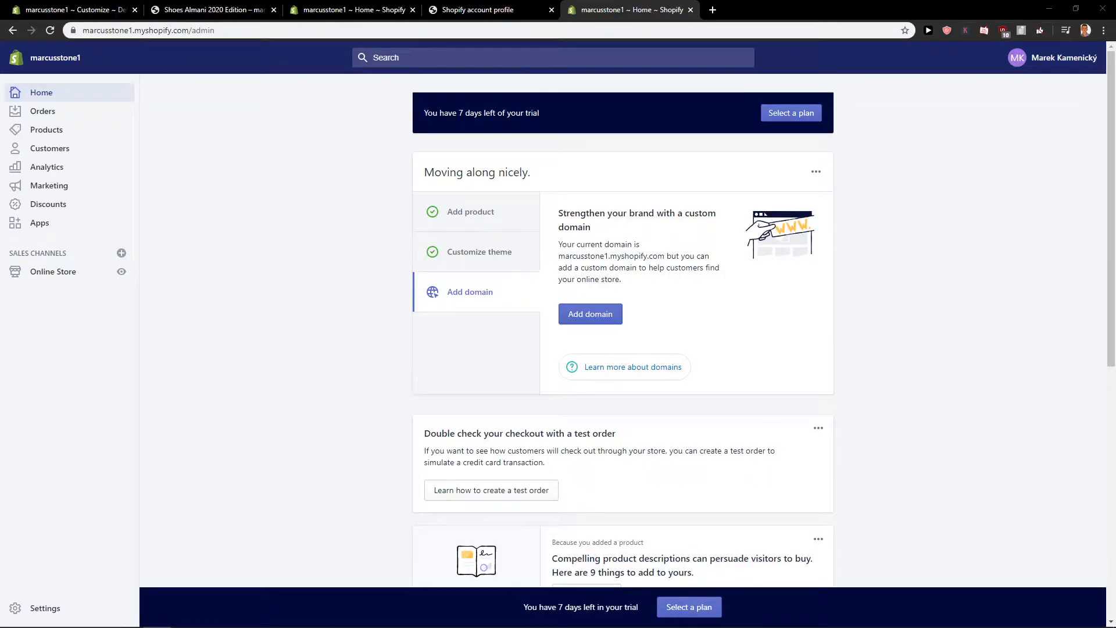
mouse_move(415, 363)
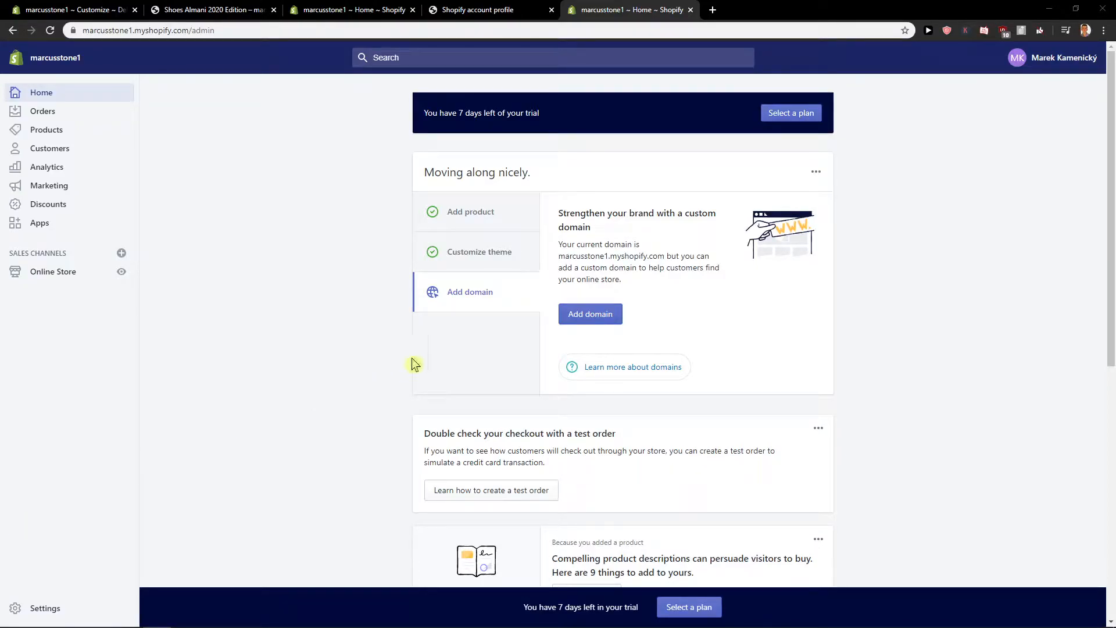
mouse_move(264, 383)
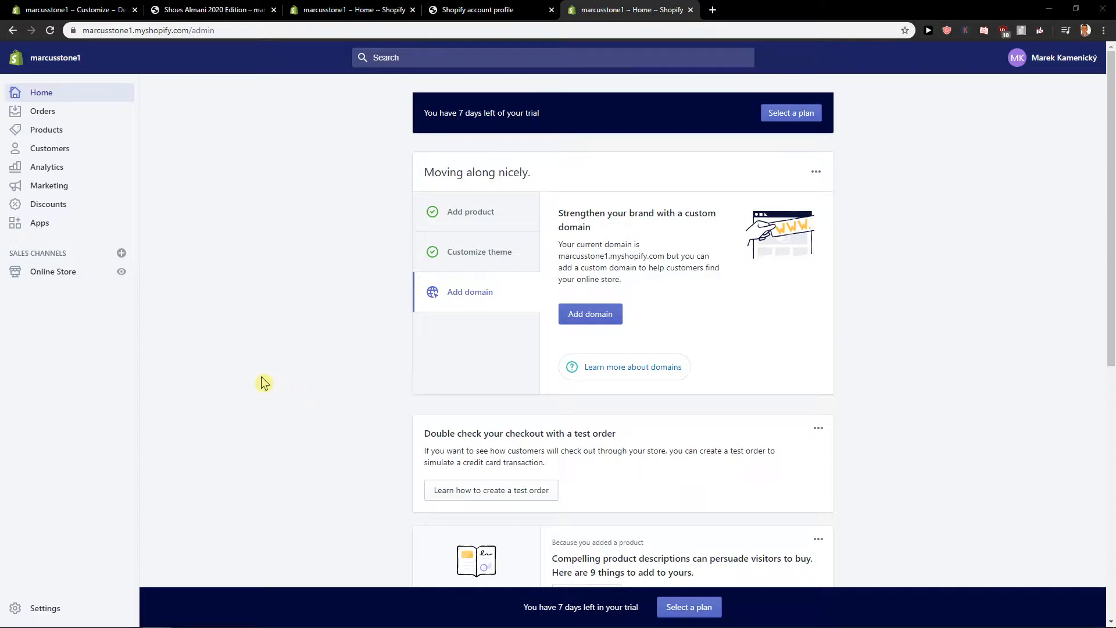
mouse_move(256, 376)
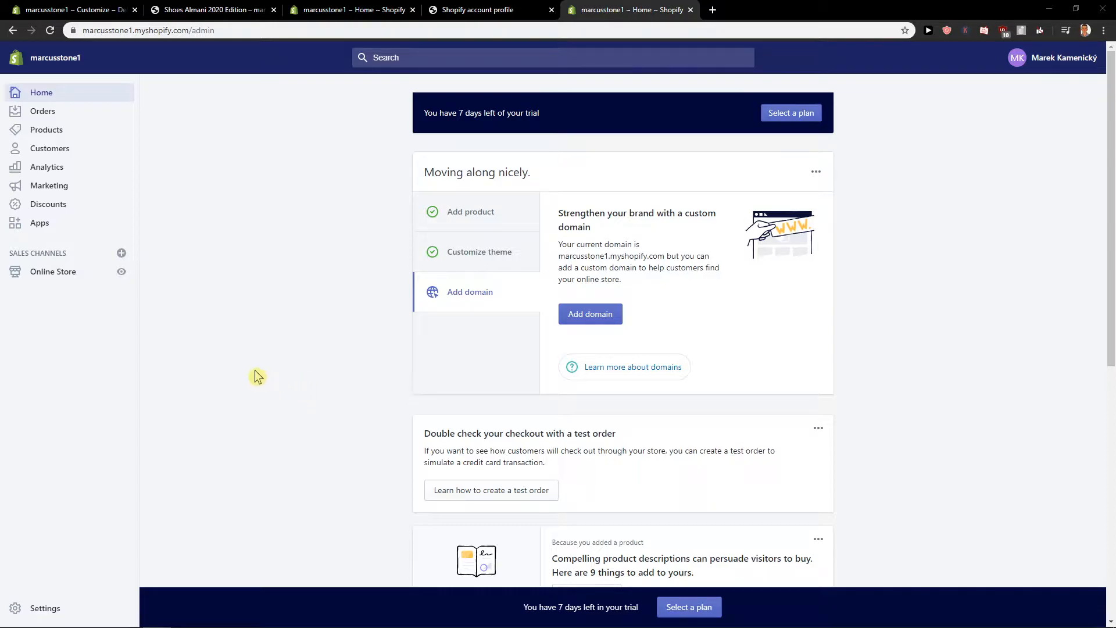
mouse_move(66, 505)
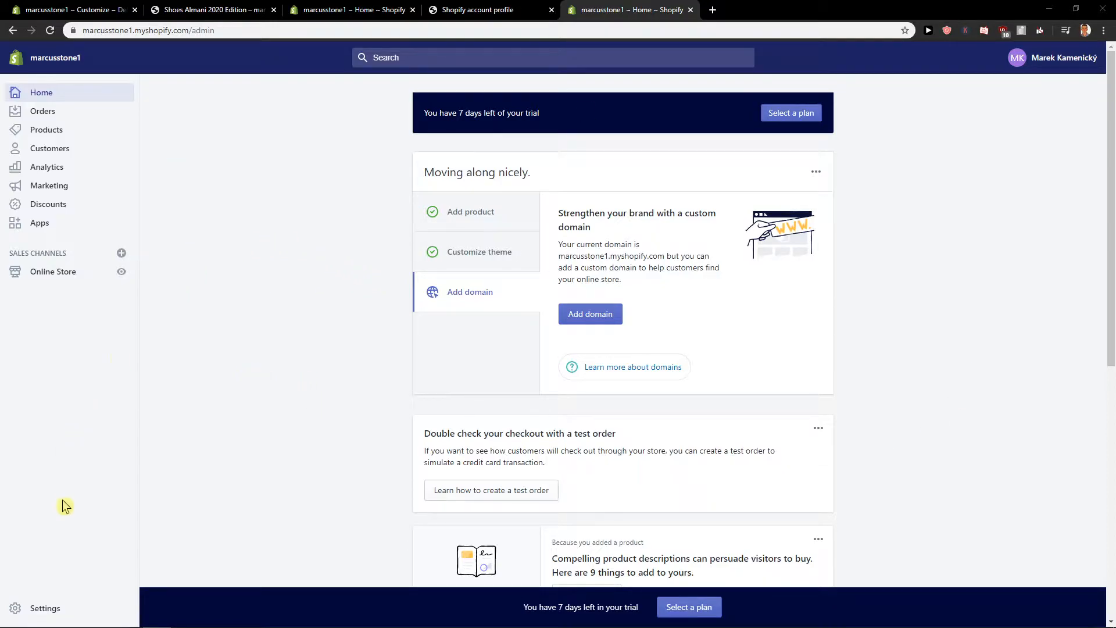
Open Settings > Store languages, briefly visit Online Store Themes, then return to Store languages.
click(45, 607)
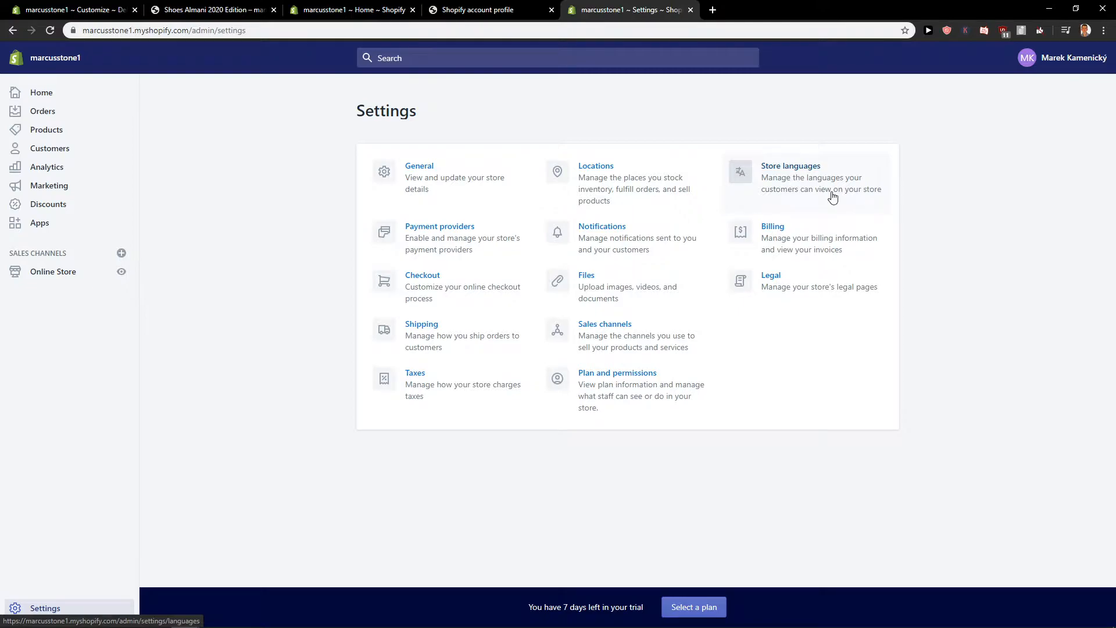
click(790, 166)
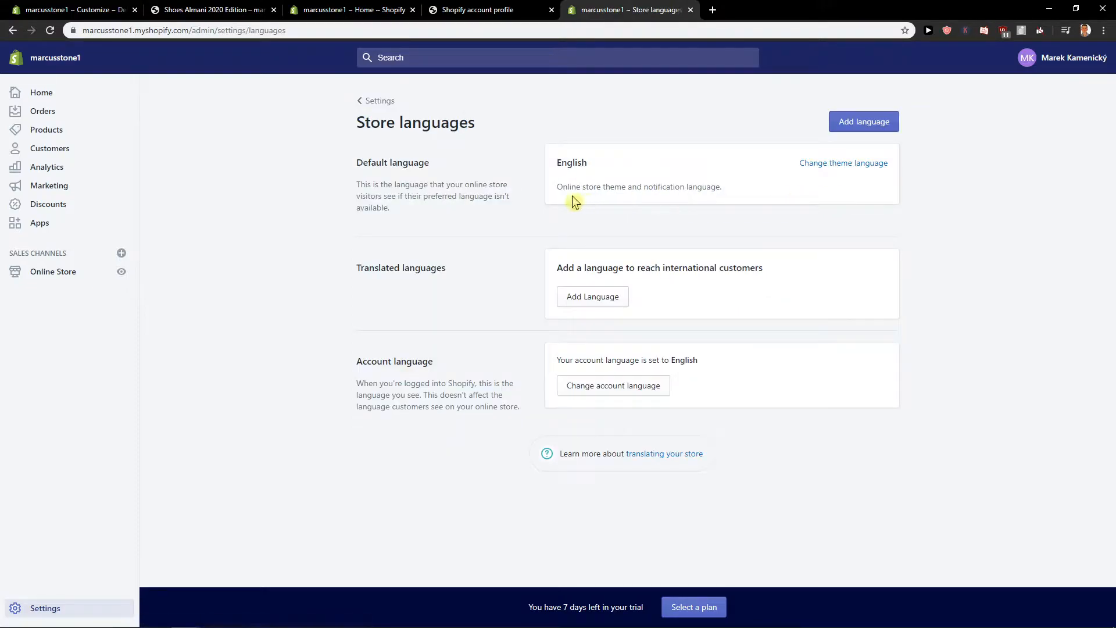
double_click(392, 163)
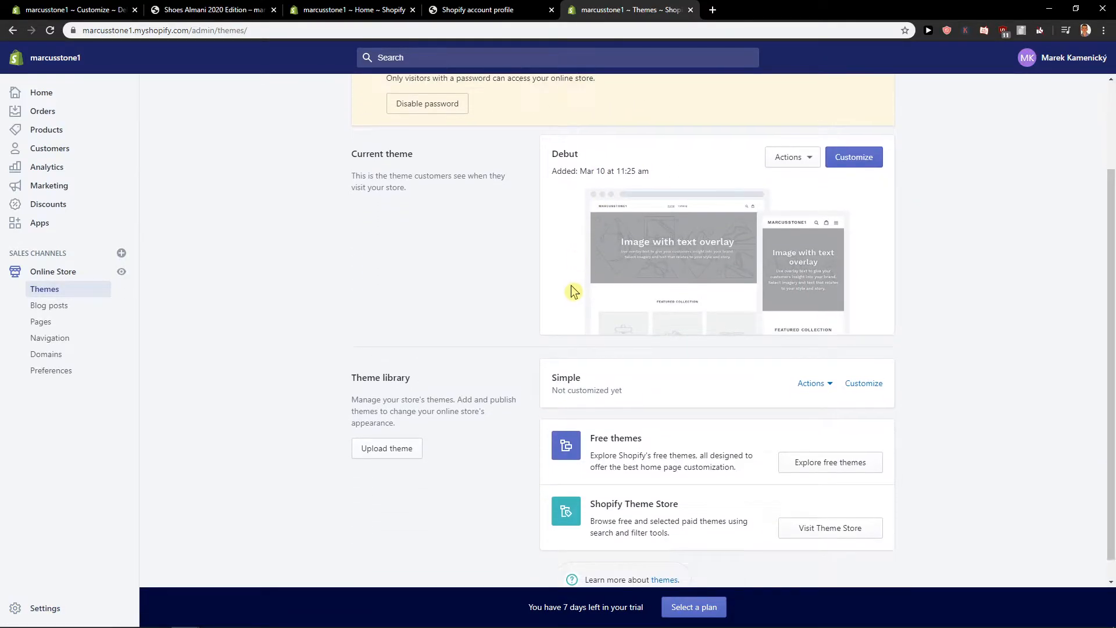
scroll(up, 3)
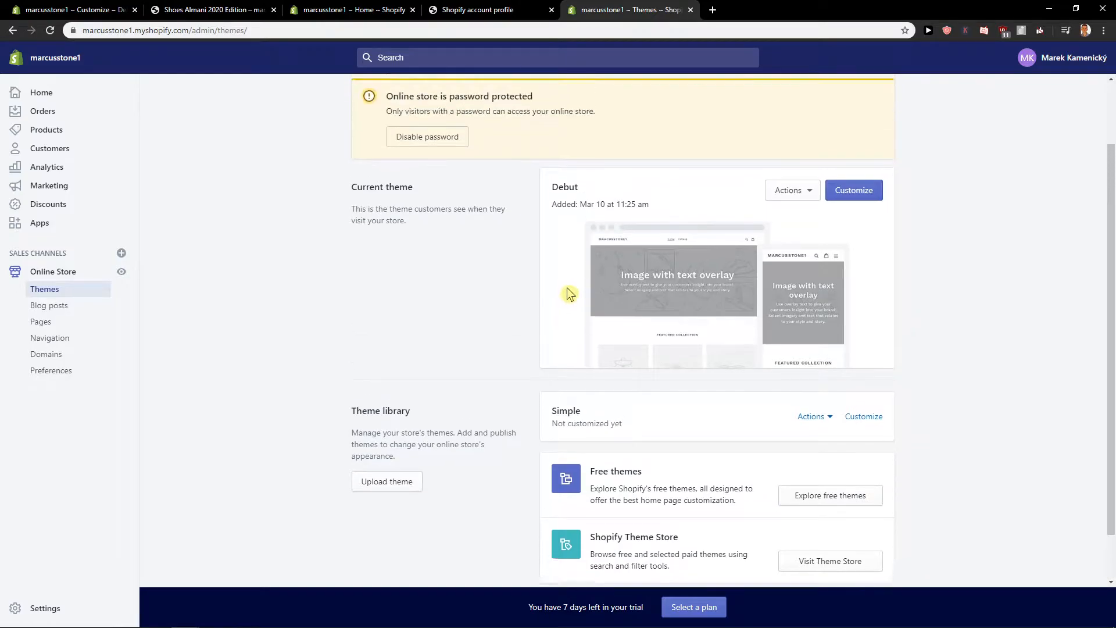
scroll(up, 3)
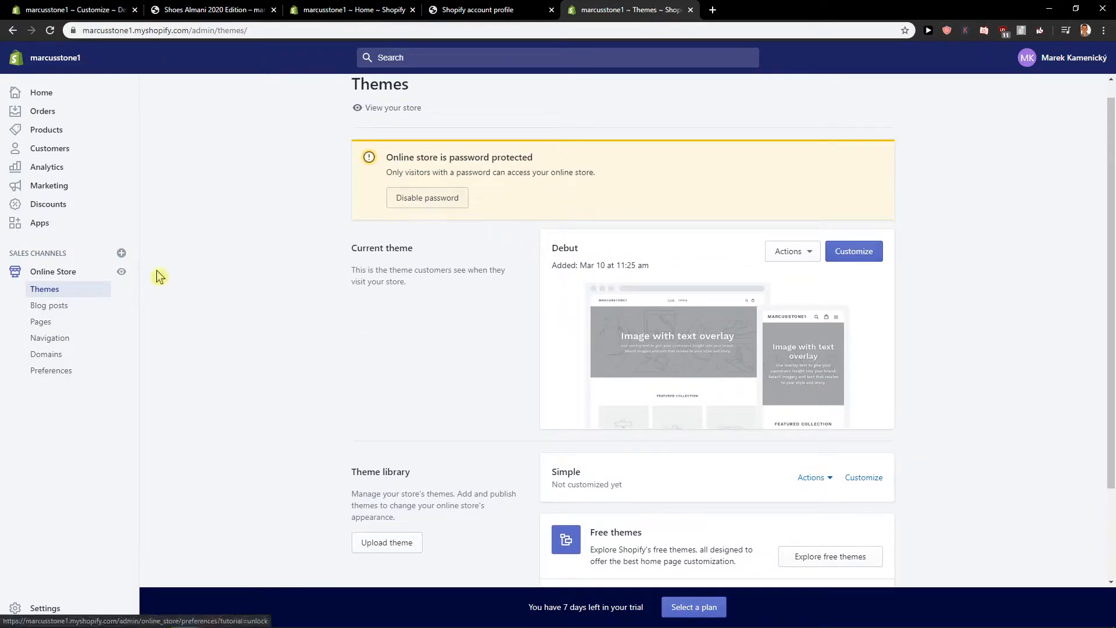
click(44, 607)
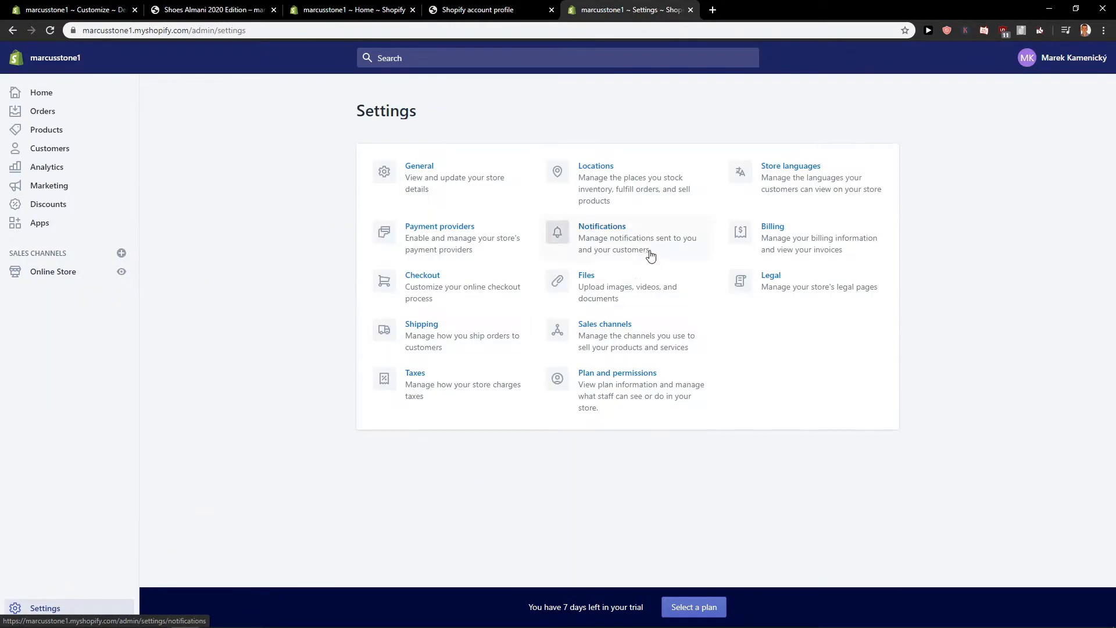
click(790, 166)
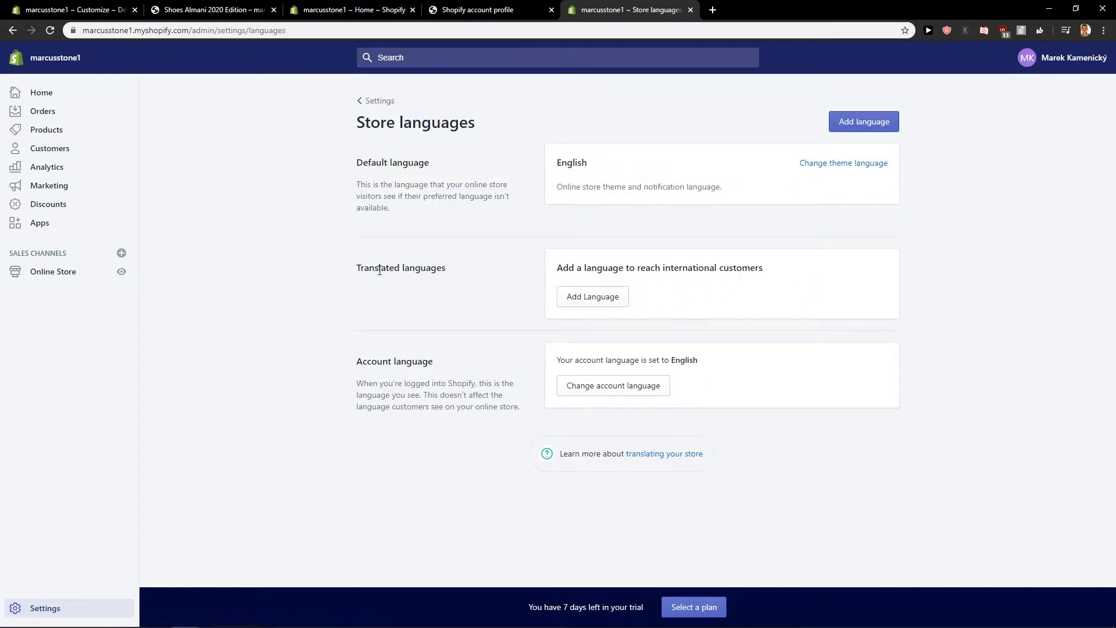
mouse_move(642, 315)
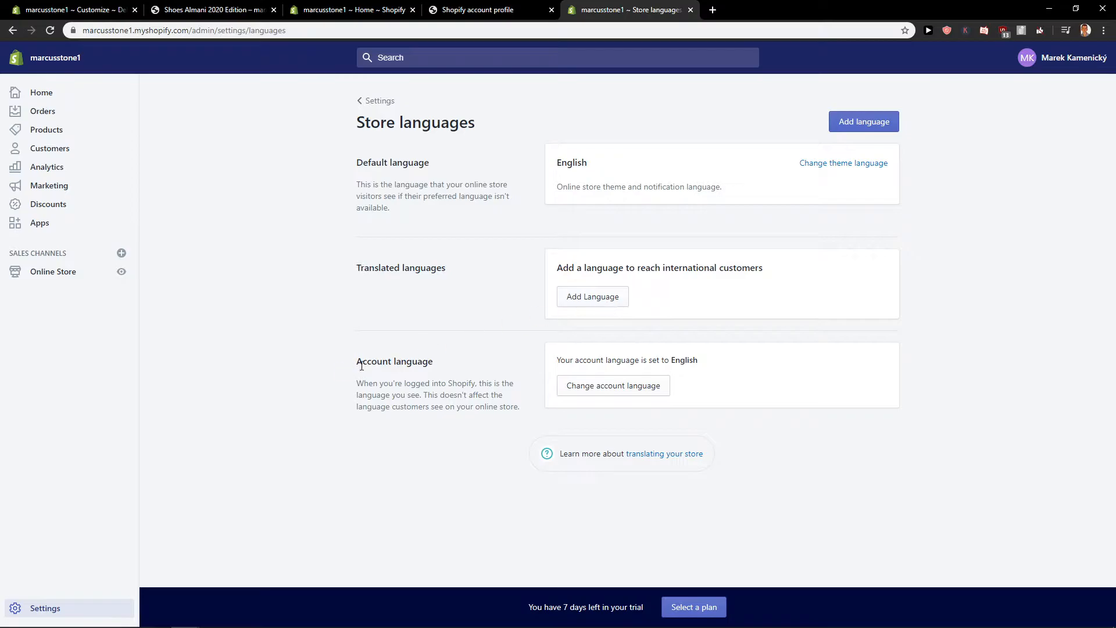
Add Slovak as a new unpublished store language from the Add language dialog.
double_click(394, 361)
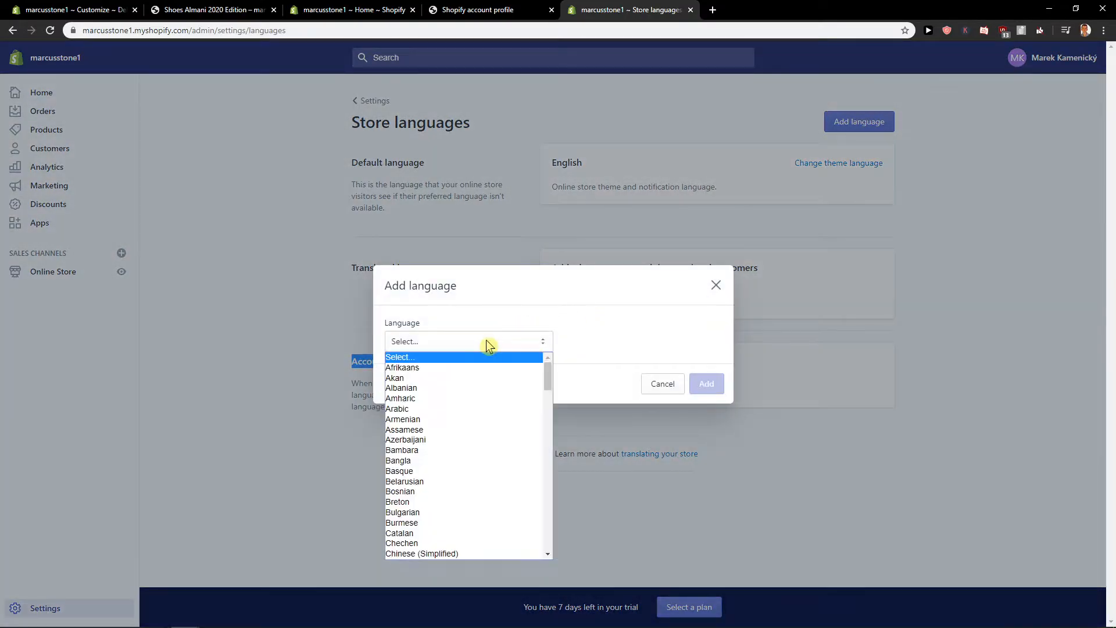
scroll(down, 3)
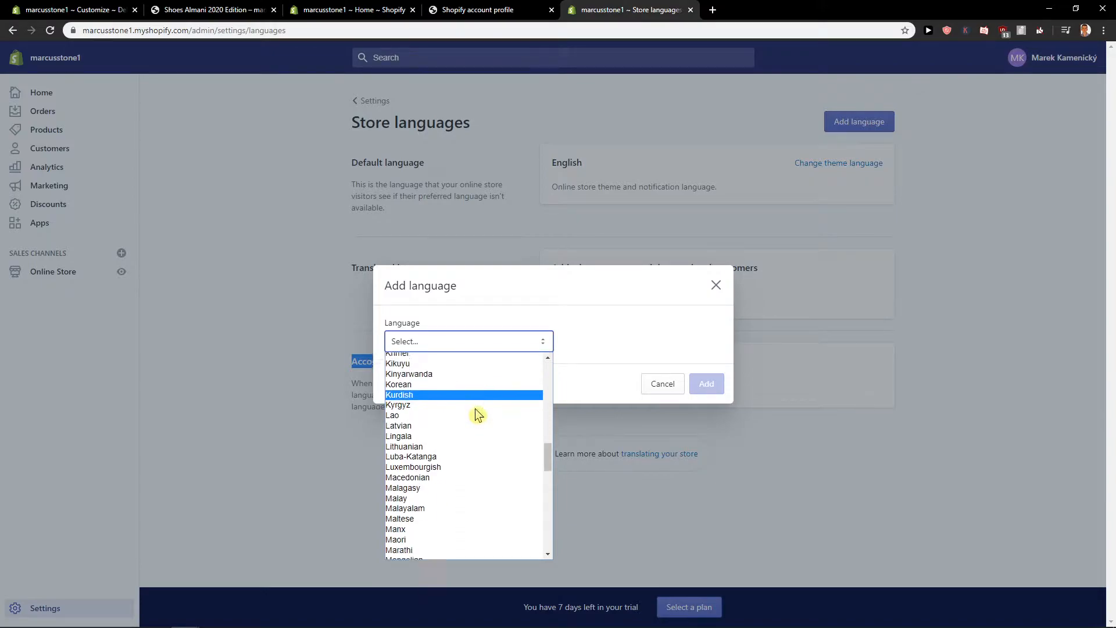
click(468, 341)
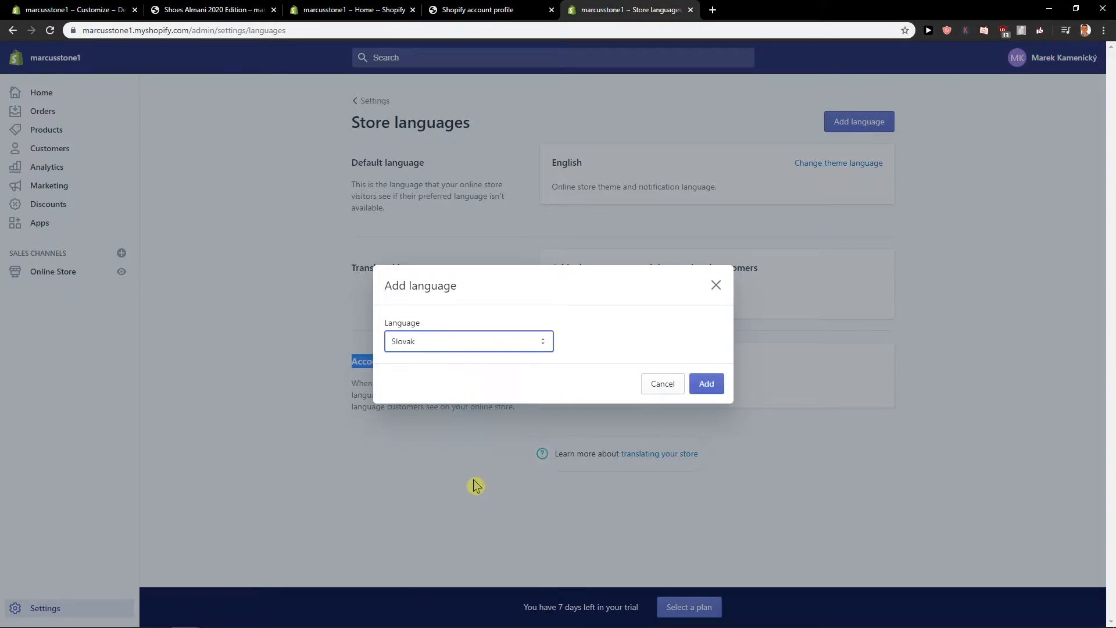
click(705, 384)
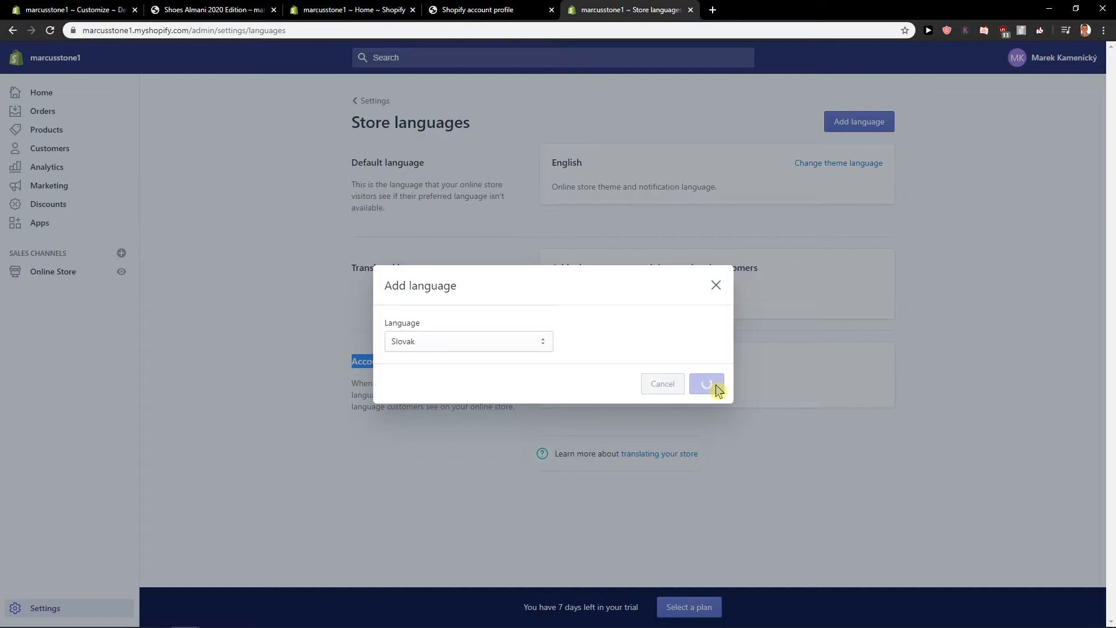
click(705, 384)
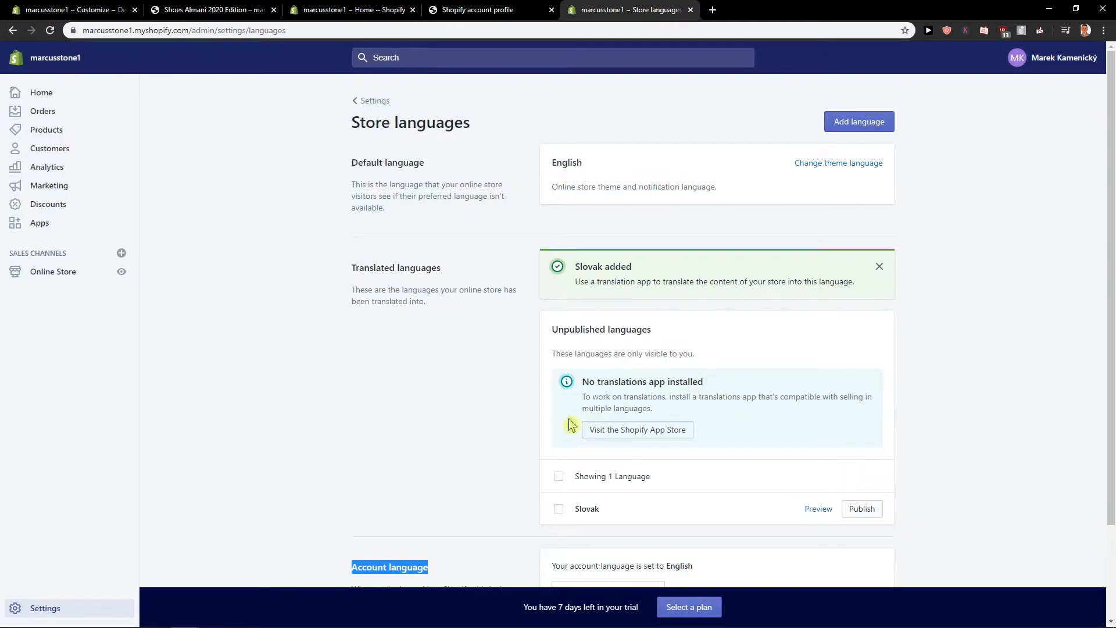
scroll(down, 3)
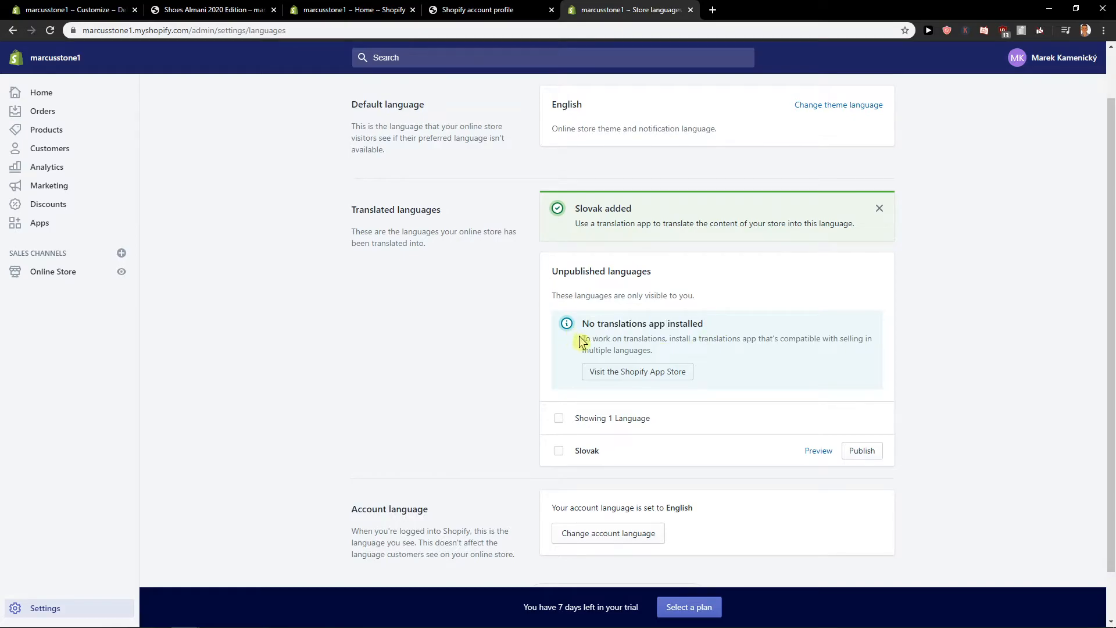
mouse_move(604, 345)
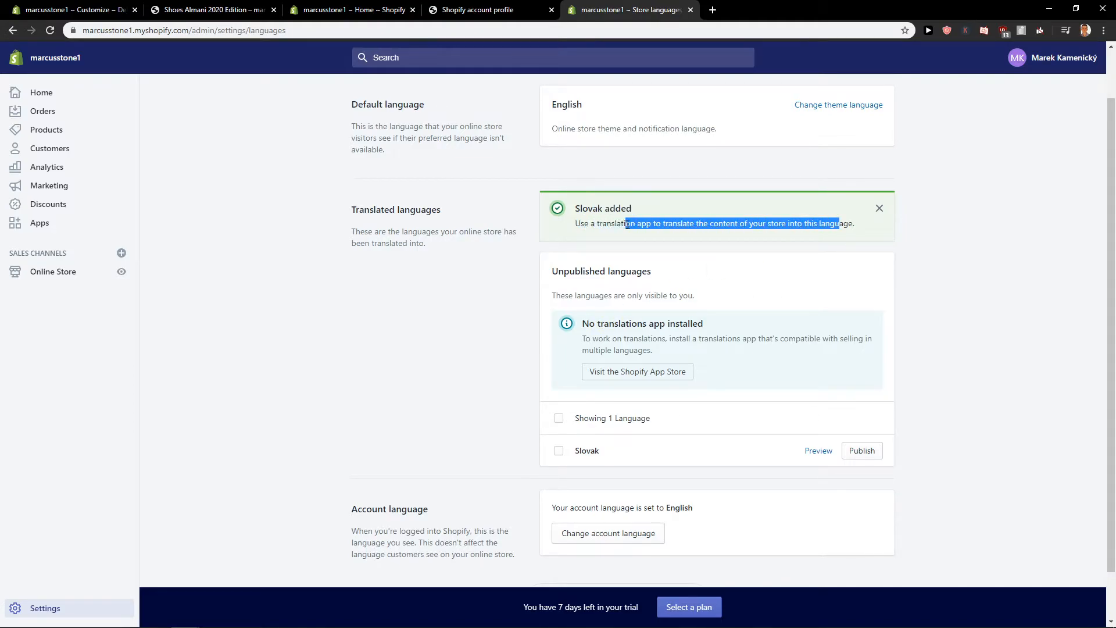
click(636, 371)
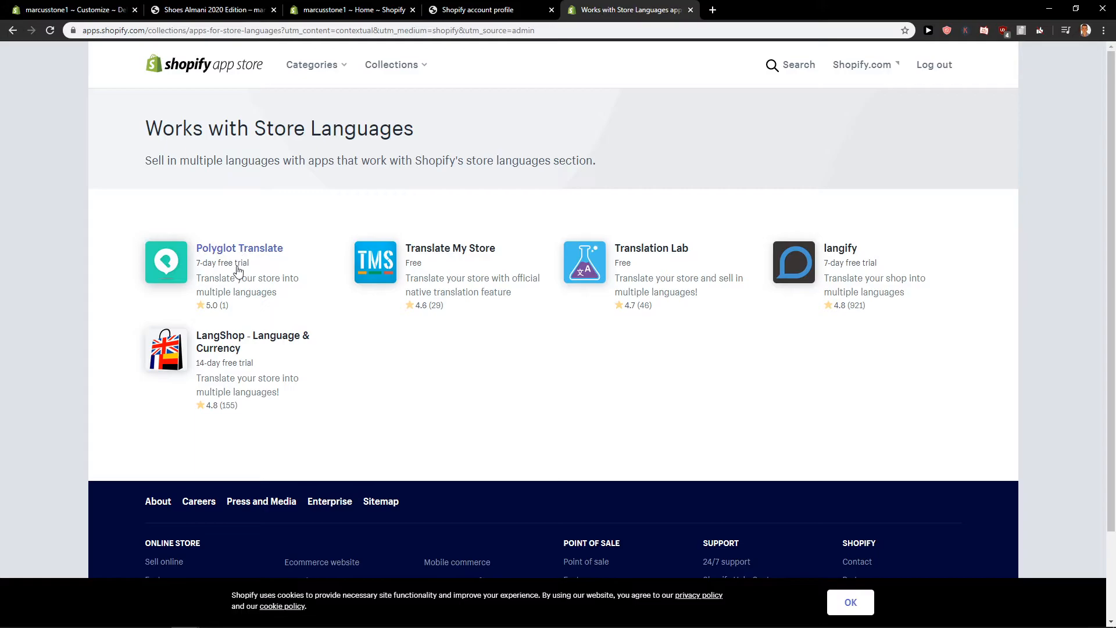
mouse_move(620, 297)
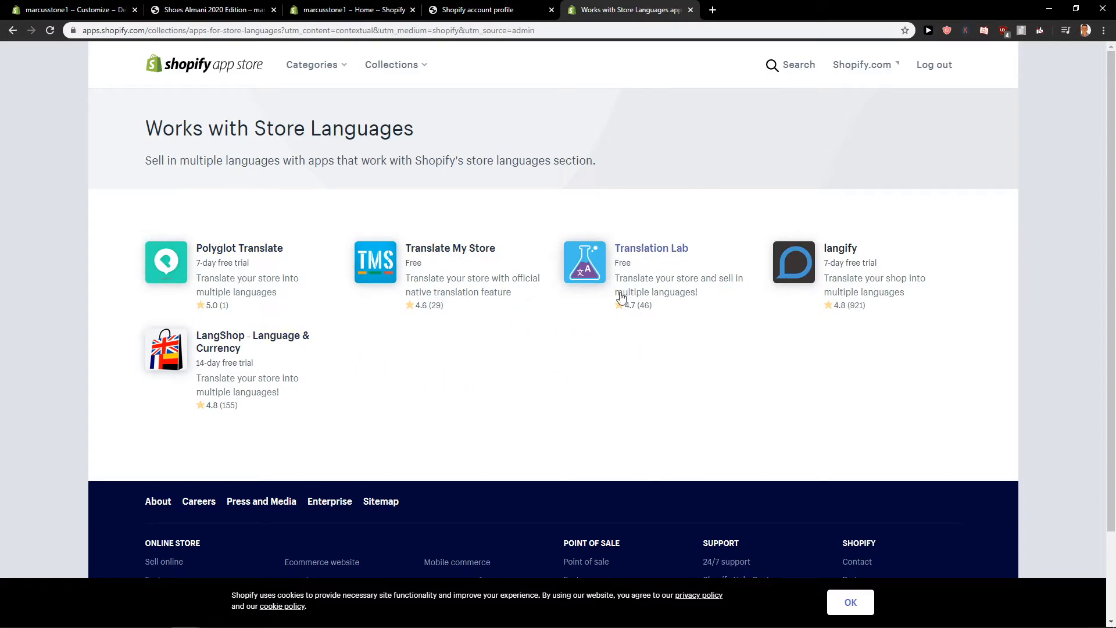
mouse_move(891, 283)
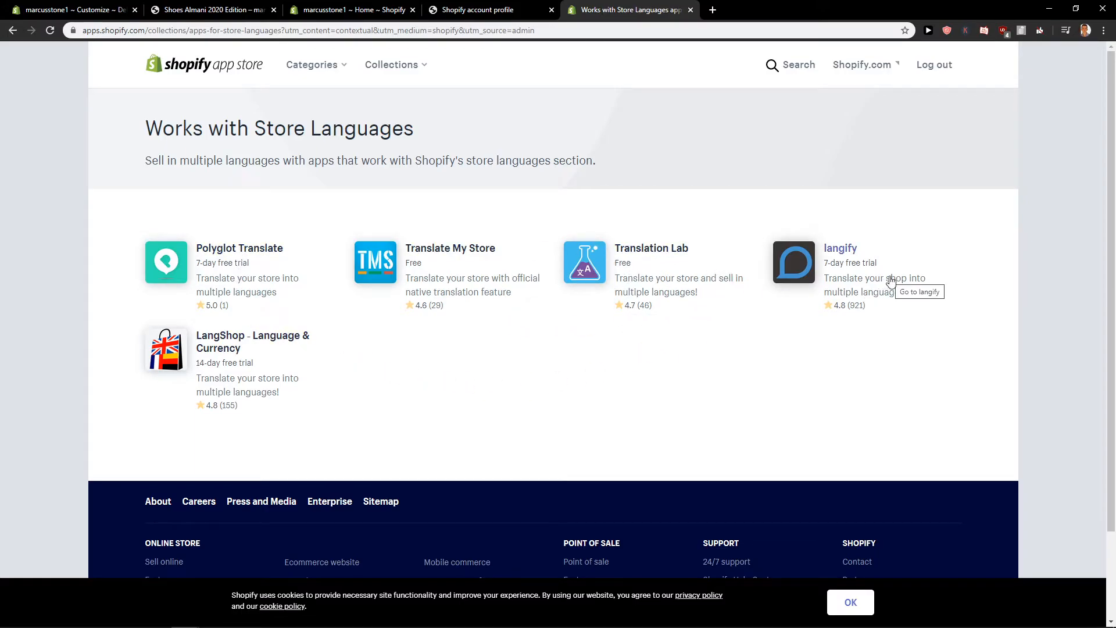
mouse_move(613, 283)
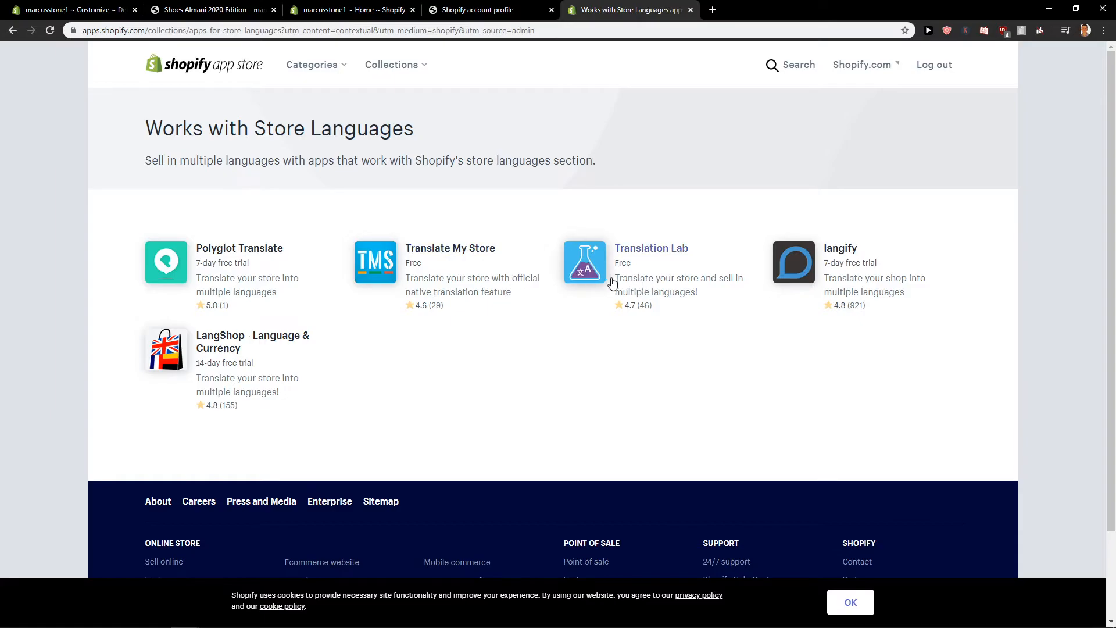
mouse_move(509, 298)
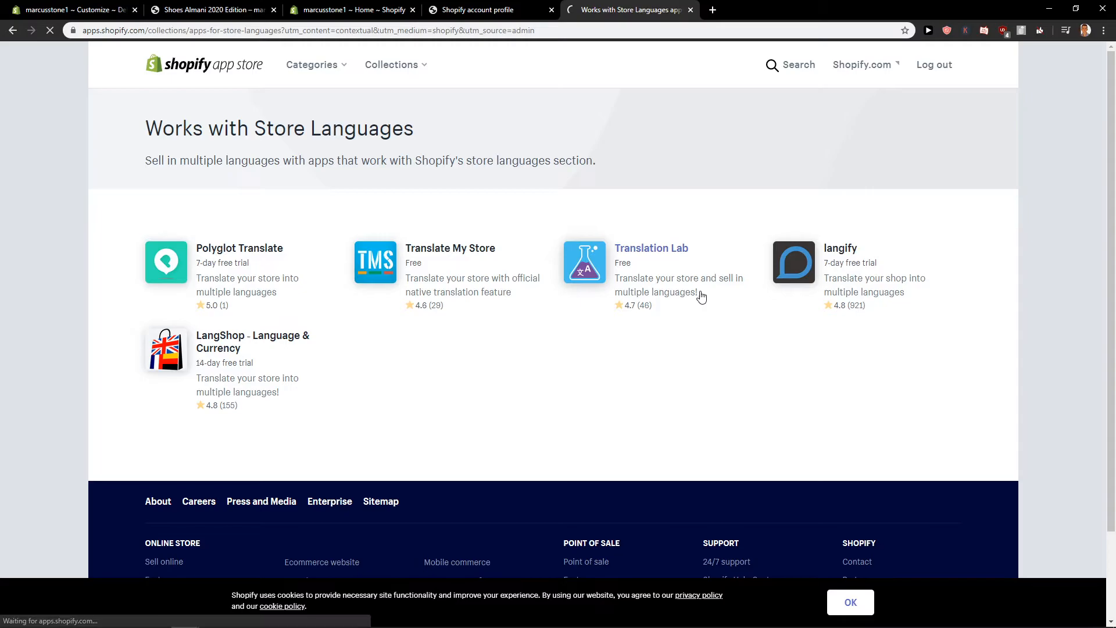
Open the Translation Lab listing, browse its gallery screenshots, then close the preview.
click(650, 248)
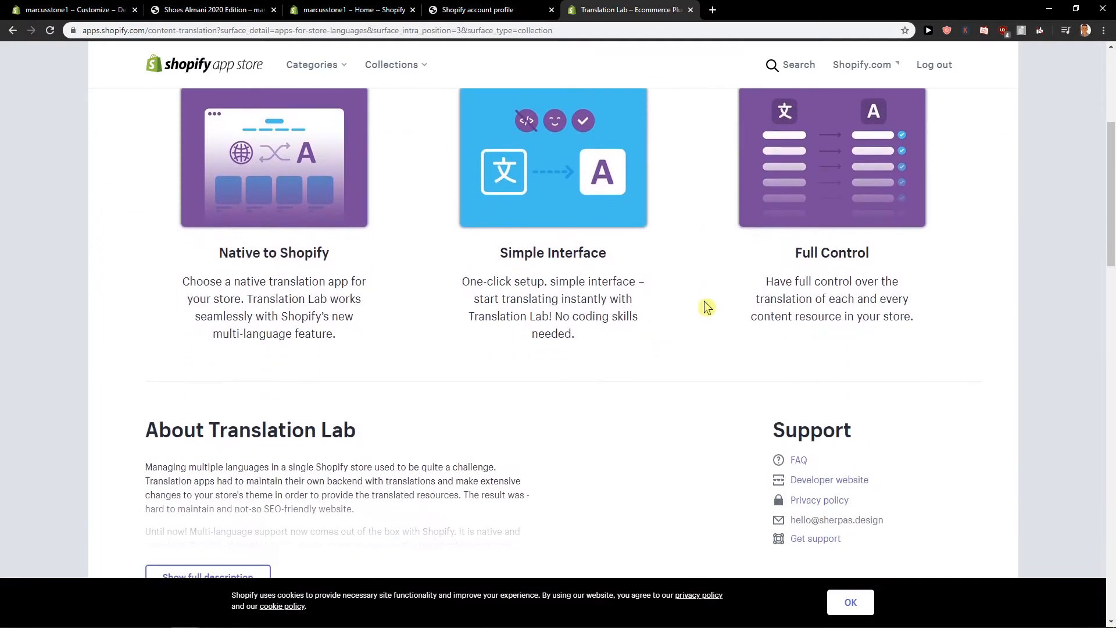
scroll(down, 3)
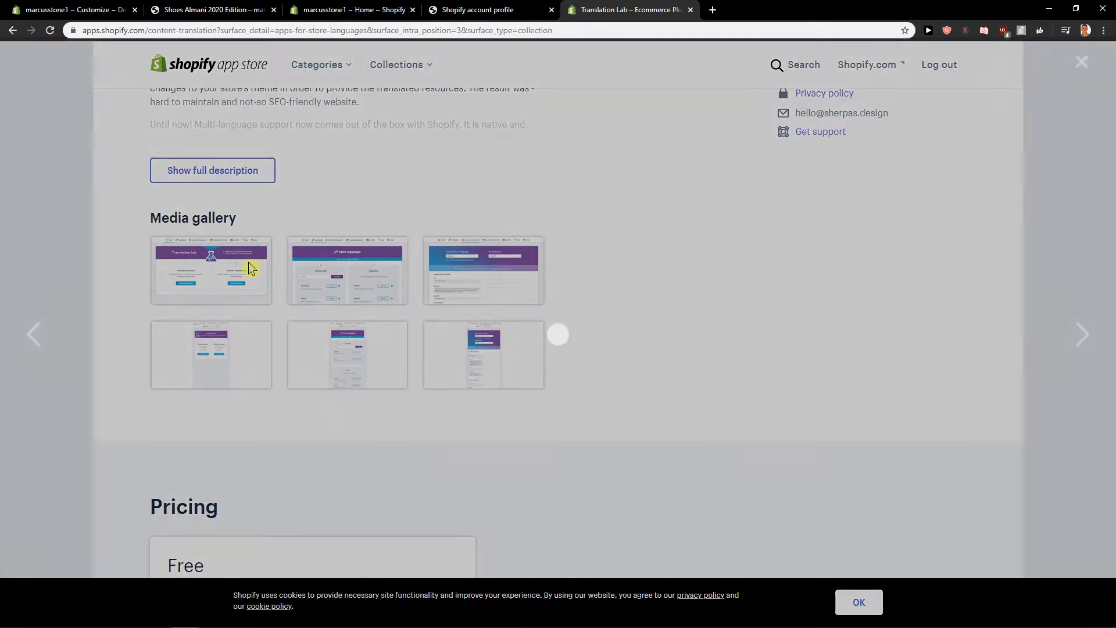
click(209, 269)
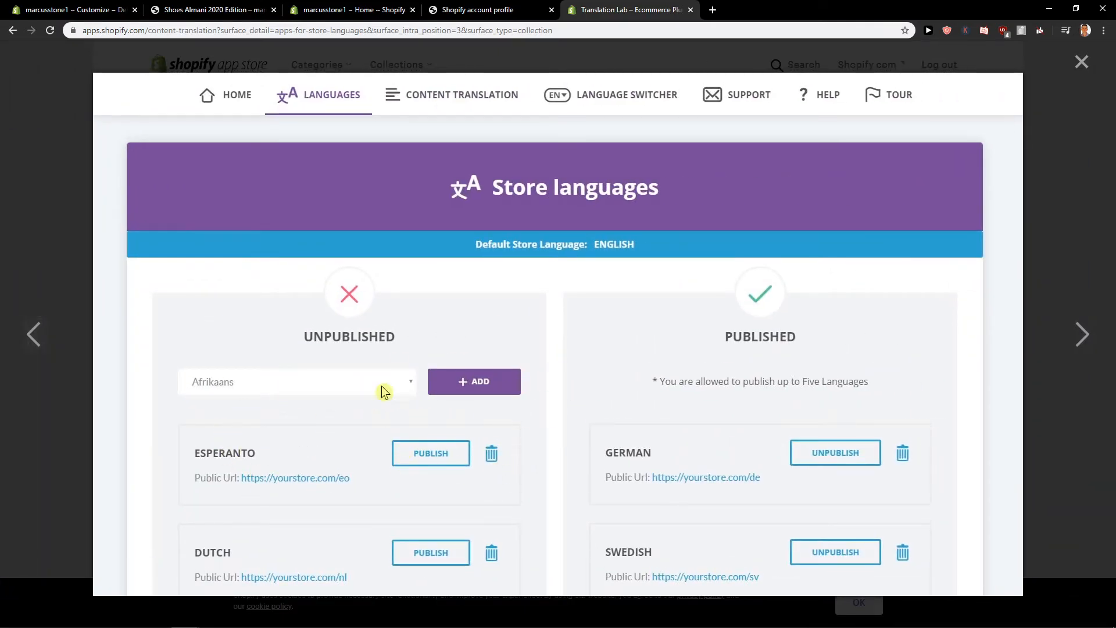
click(462, 94)
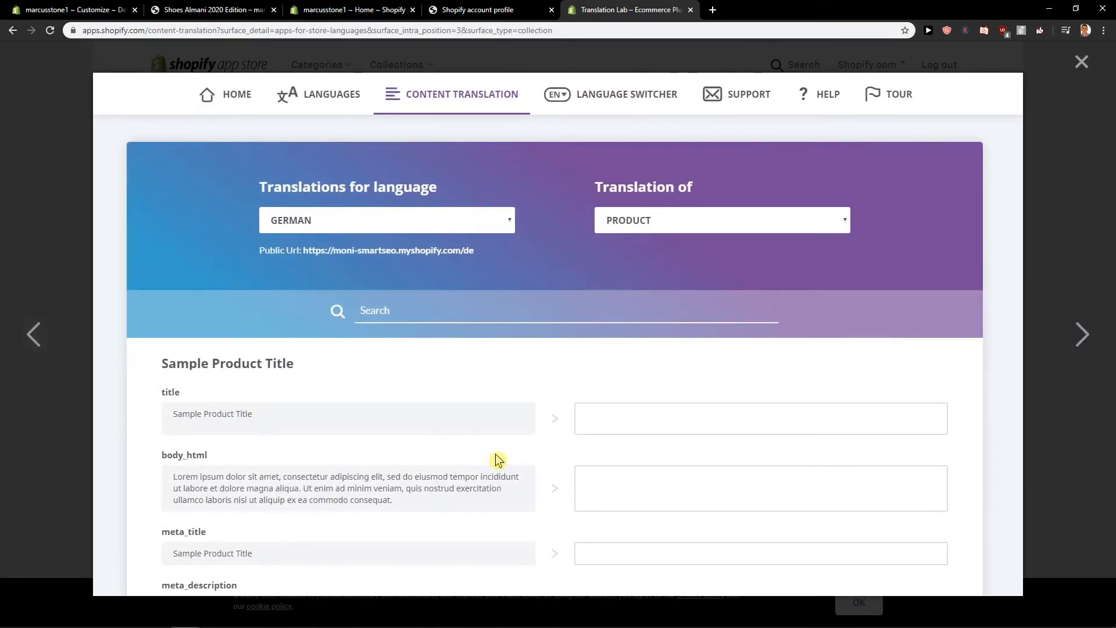
click(238, 94)
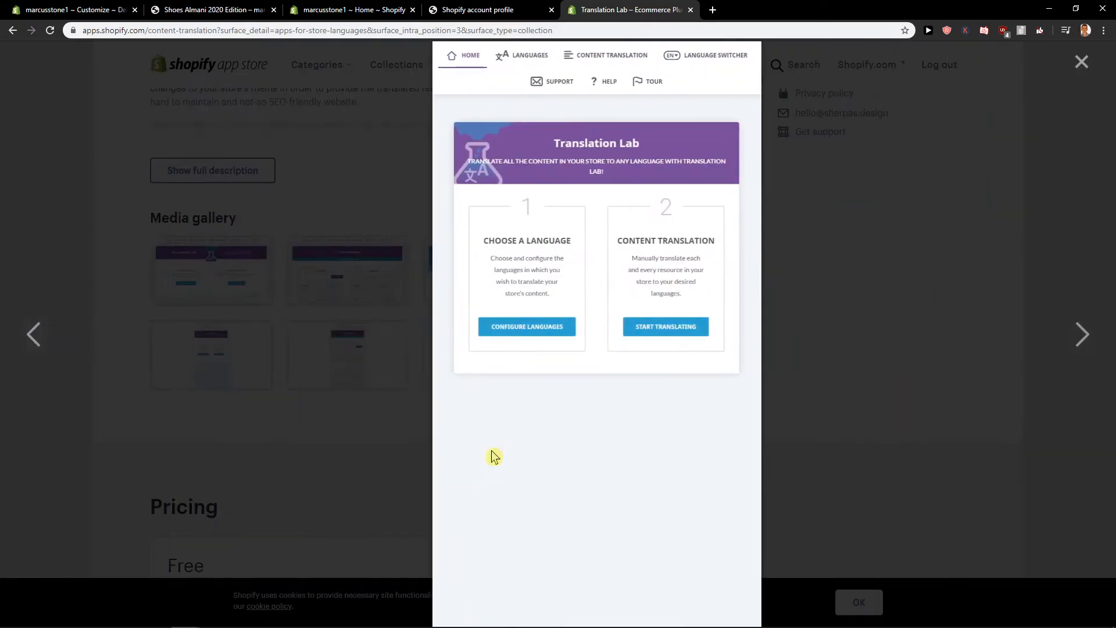
click(1081, 62)
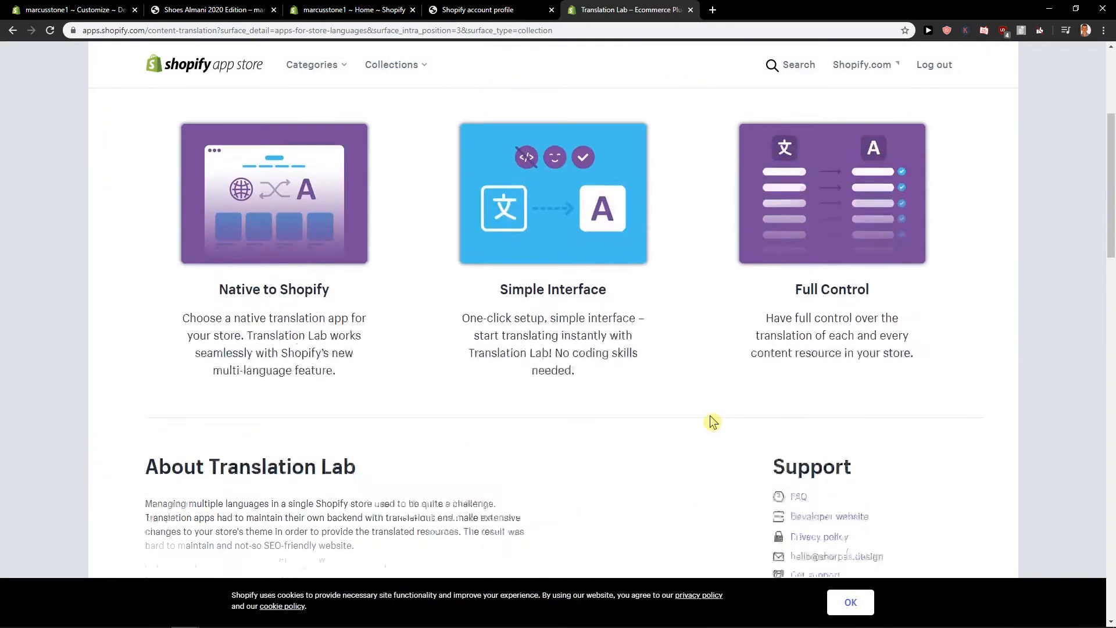
scroll(up, 3)
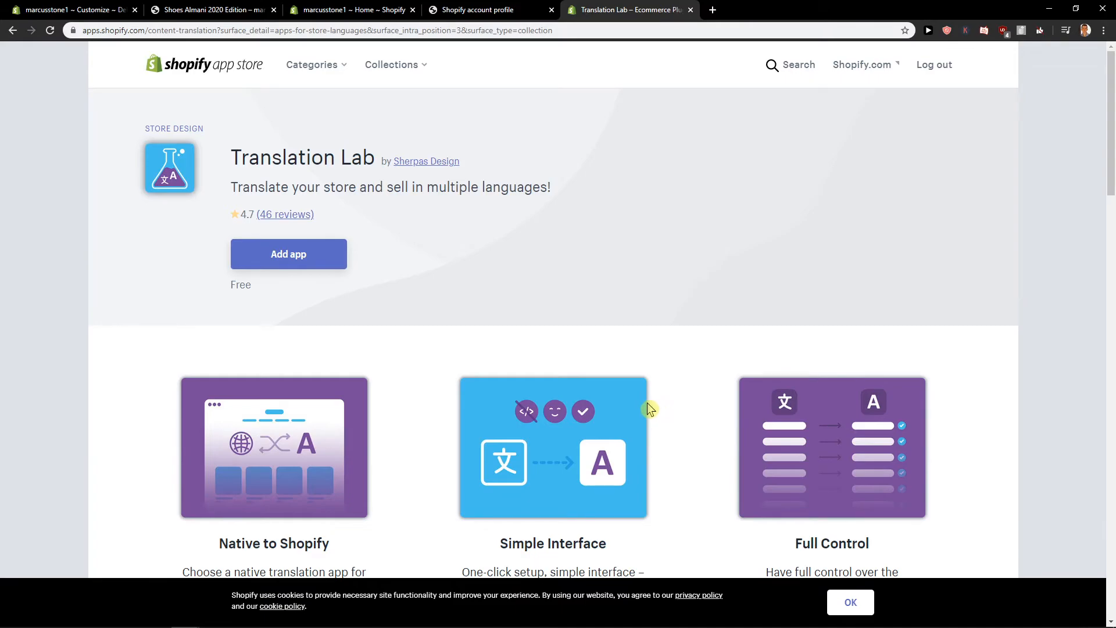
mouse_move(402, 297)
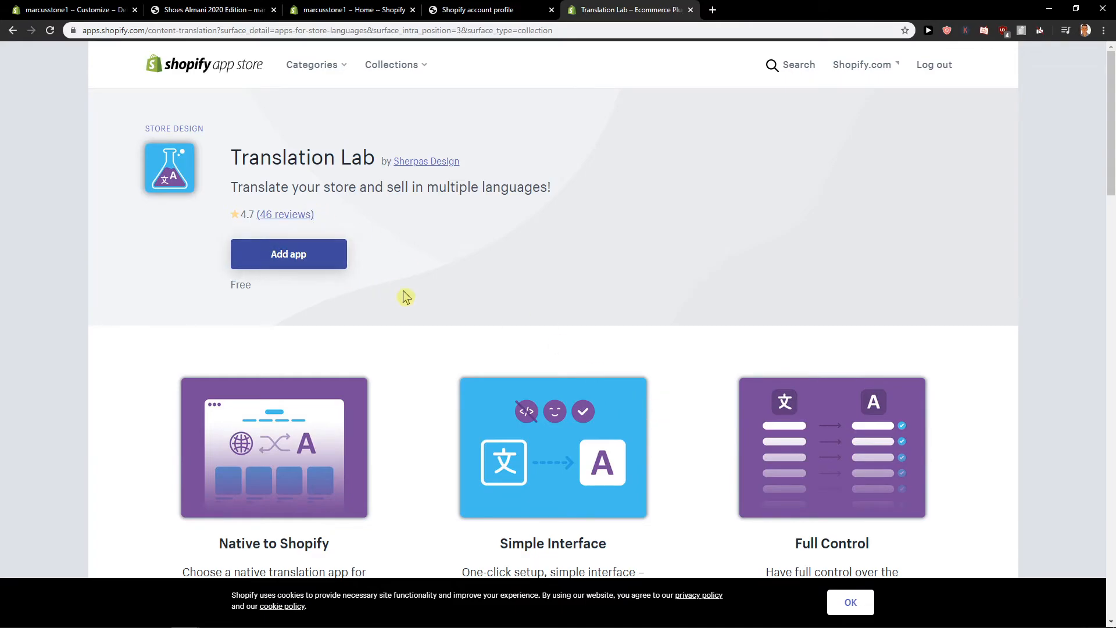
scroll(down, 3)
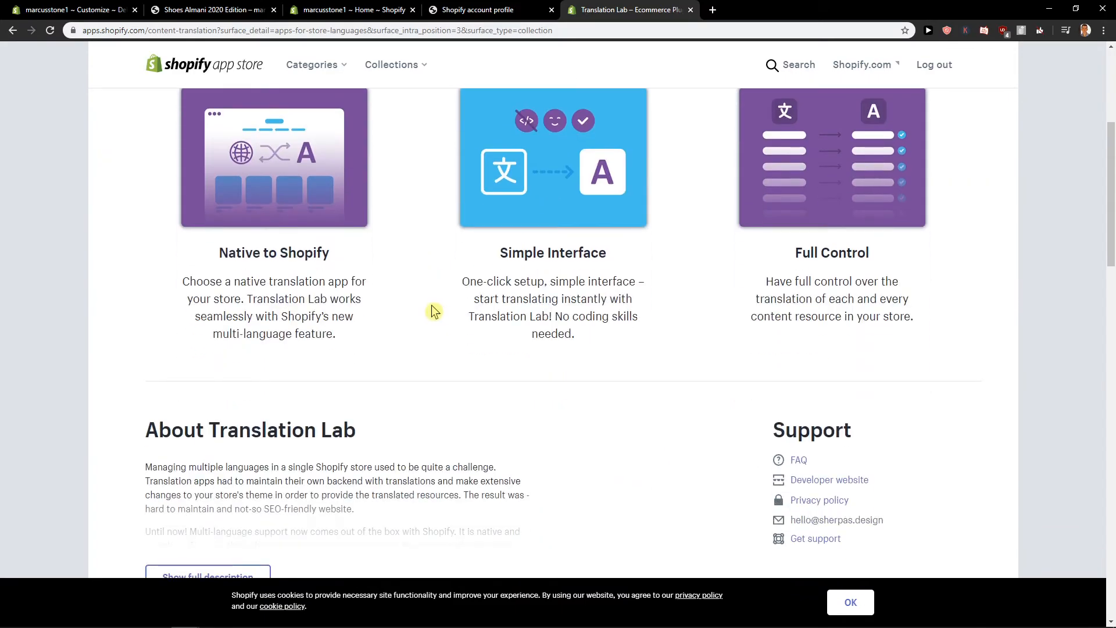
scroll(up, 3)
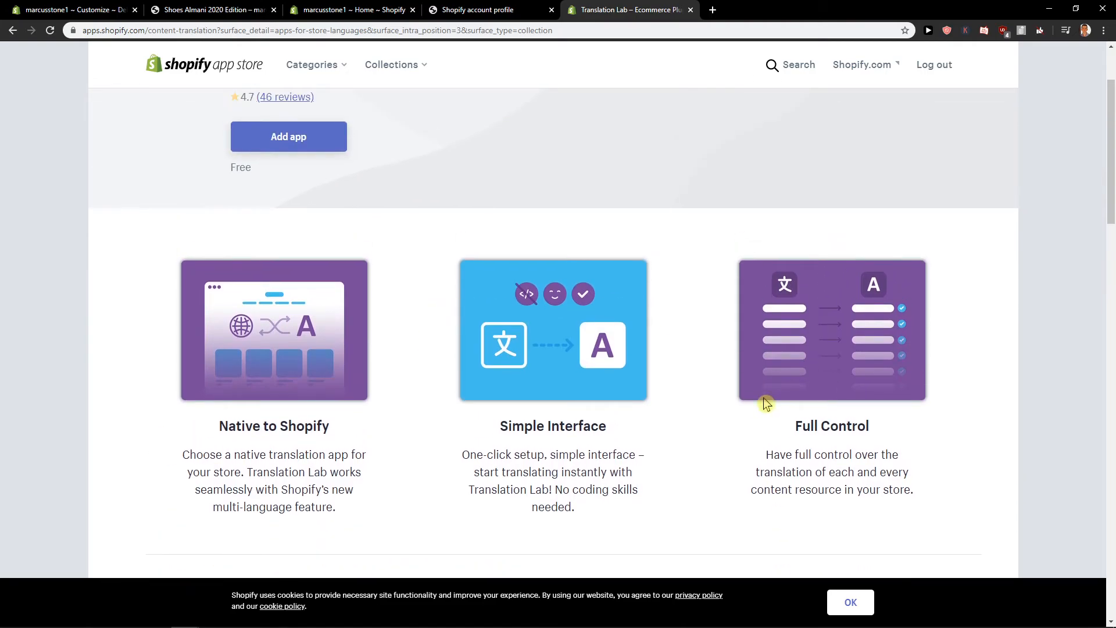
scroll(down, 3)
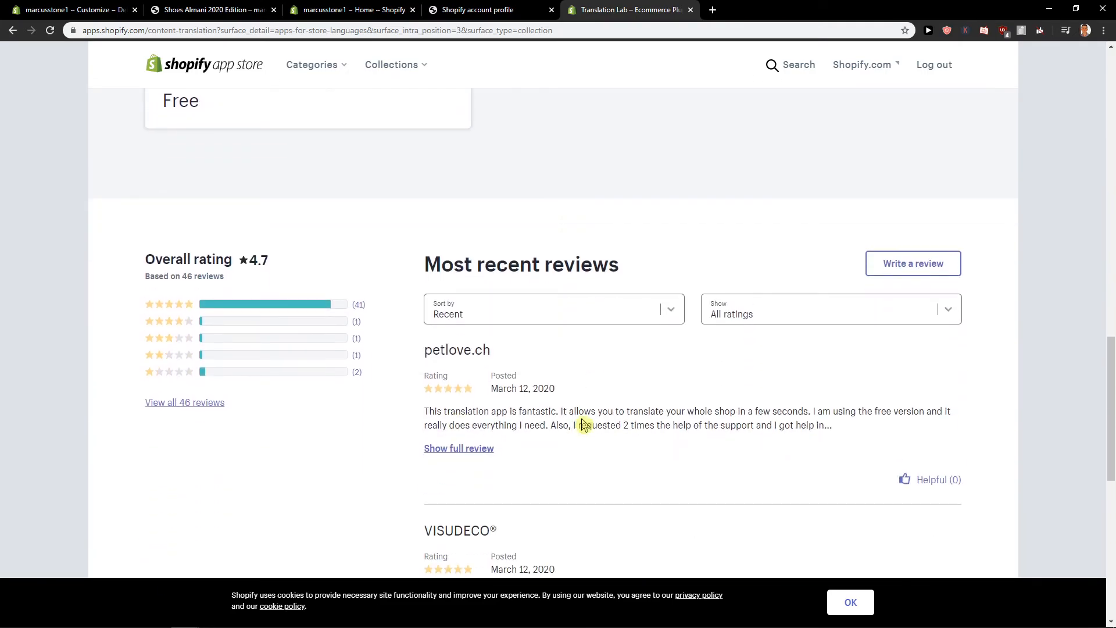
mouse_move(520, 471)
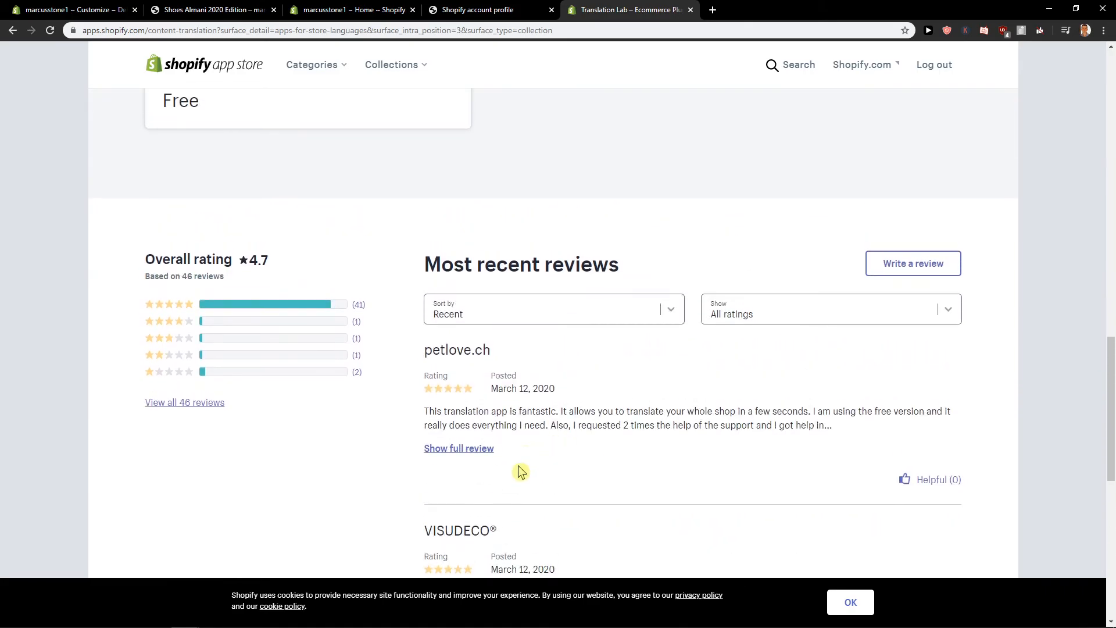
scroll(up, 3)
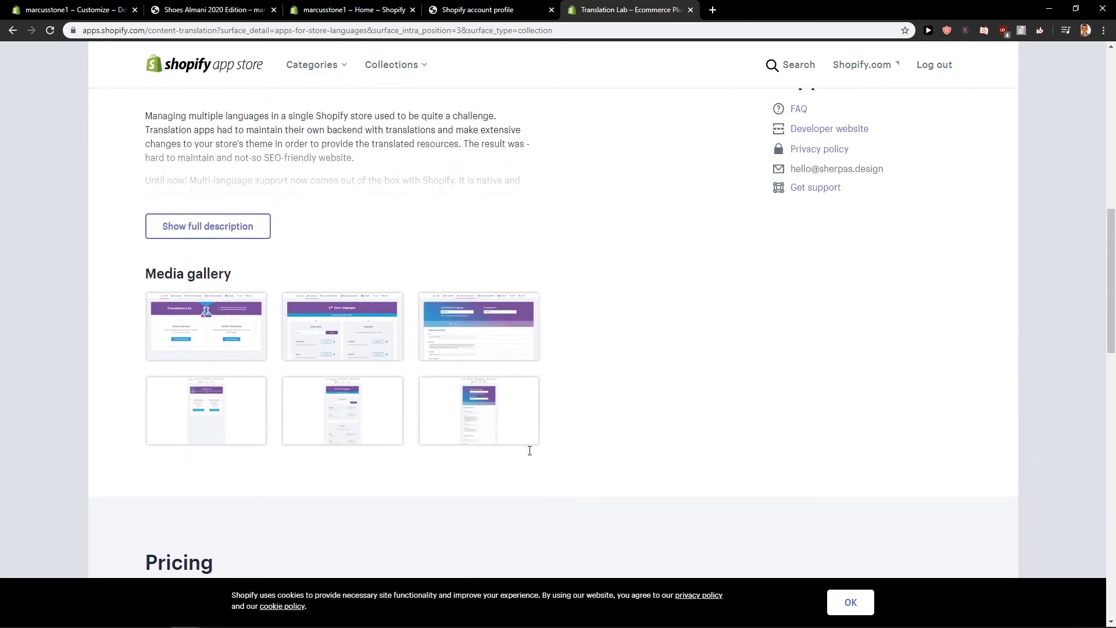
scroll(up, 3)
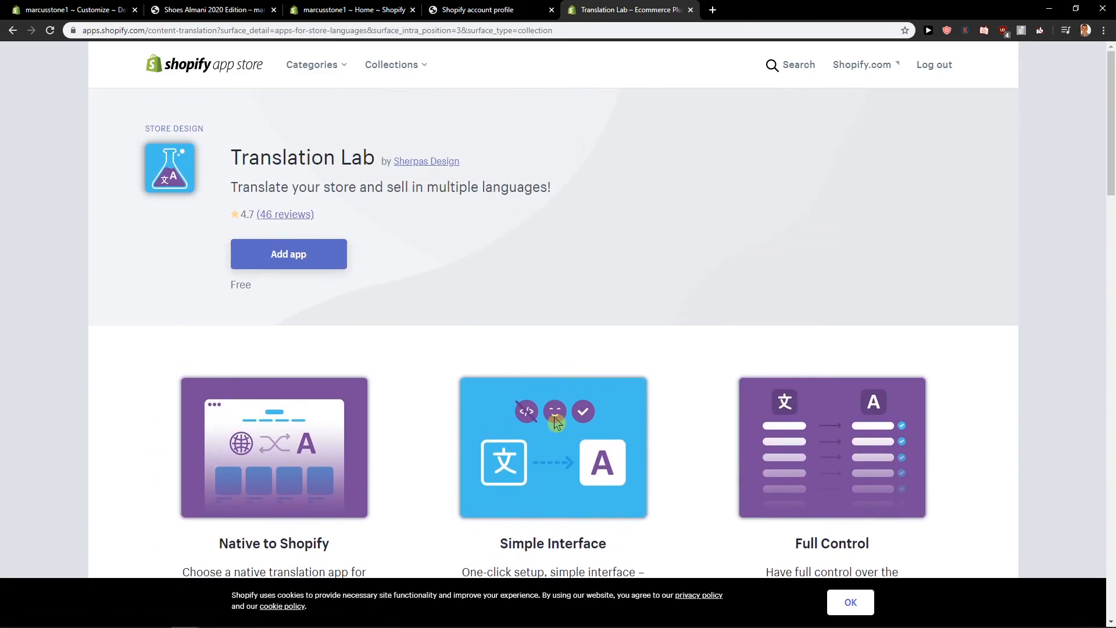
mouse_move(640, 340)
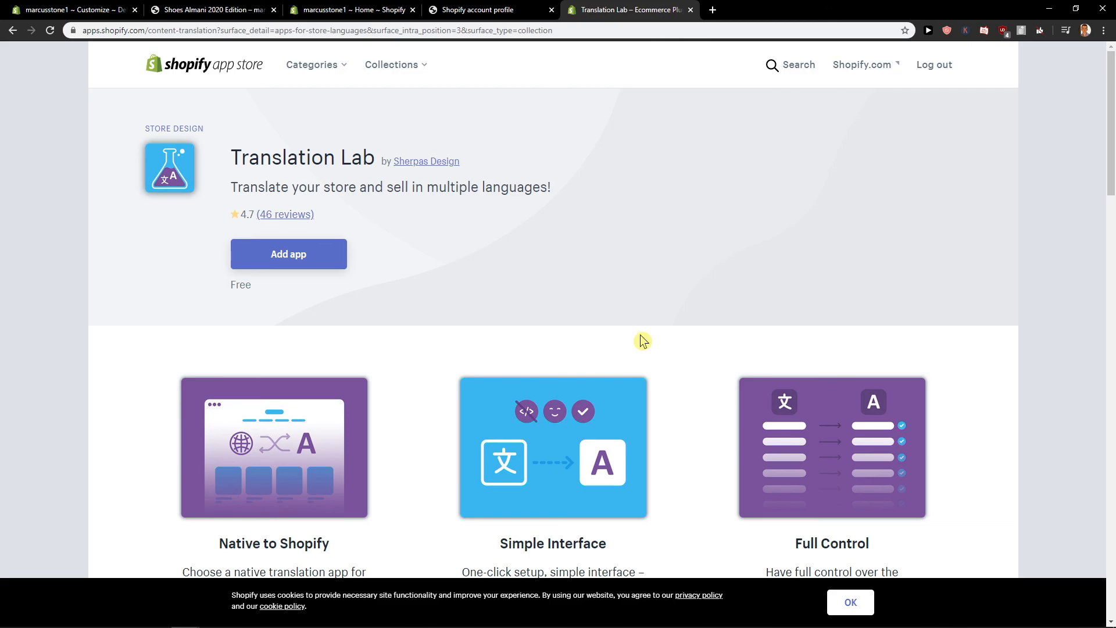
mouse_move(224, 159)
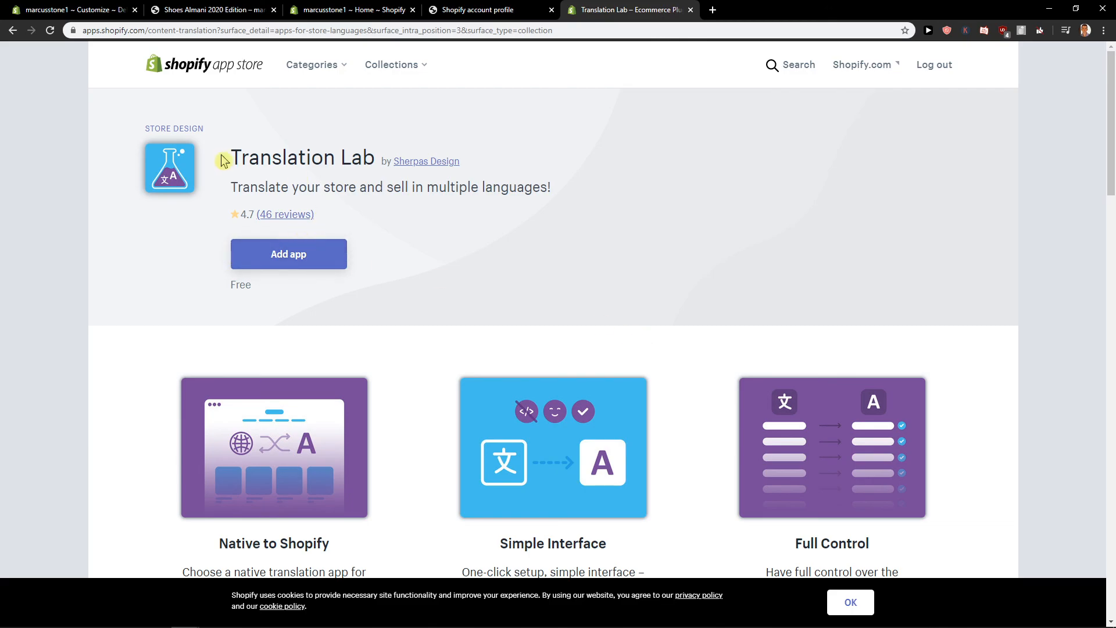